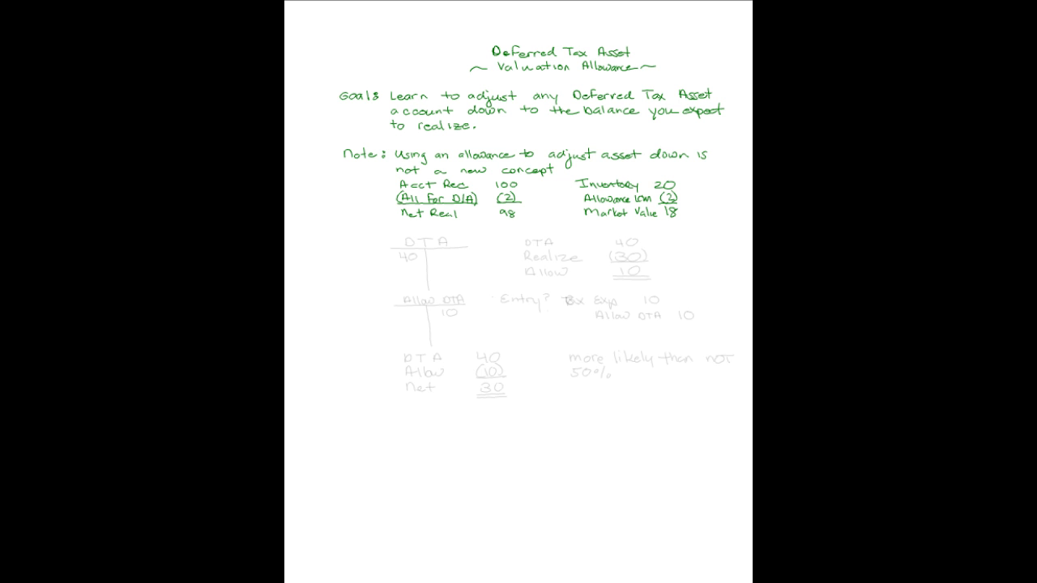
- Trace the faded DTA T-account and its 40 balance in green ink
{"action": "left_click", "coordinate": [426, 243]}
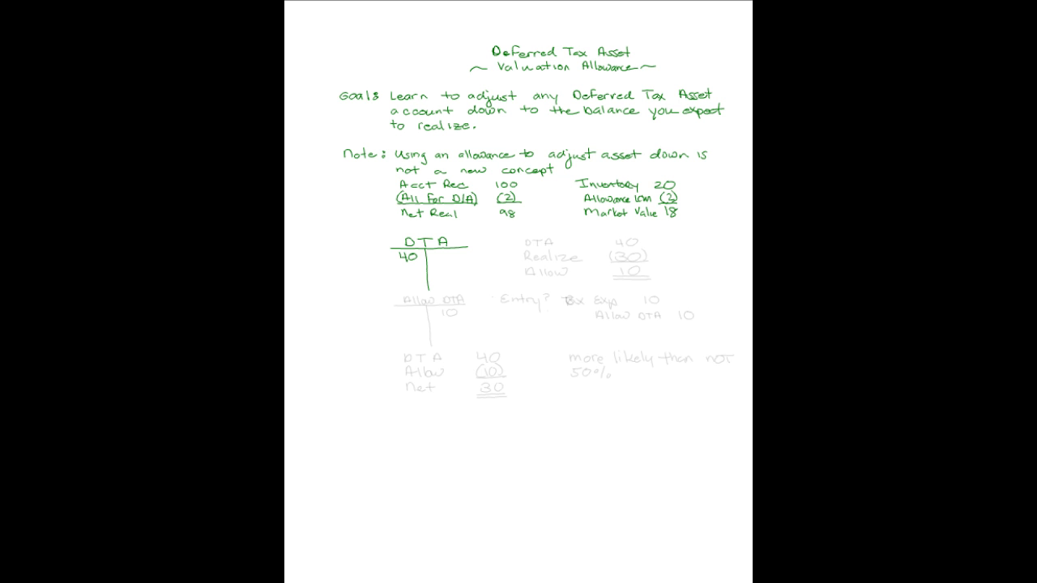